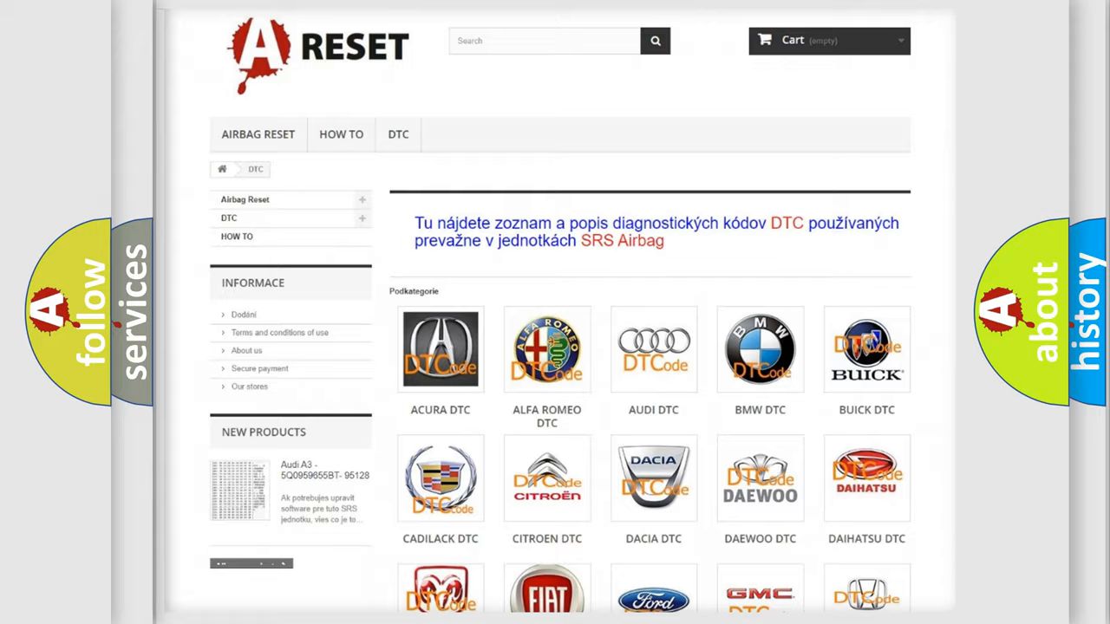
{"action": "scroll", "scroll_direction": "down", "scroll_amount": 3}
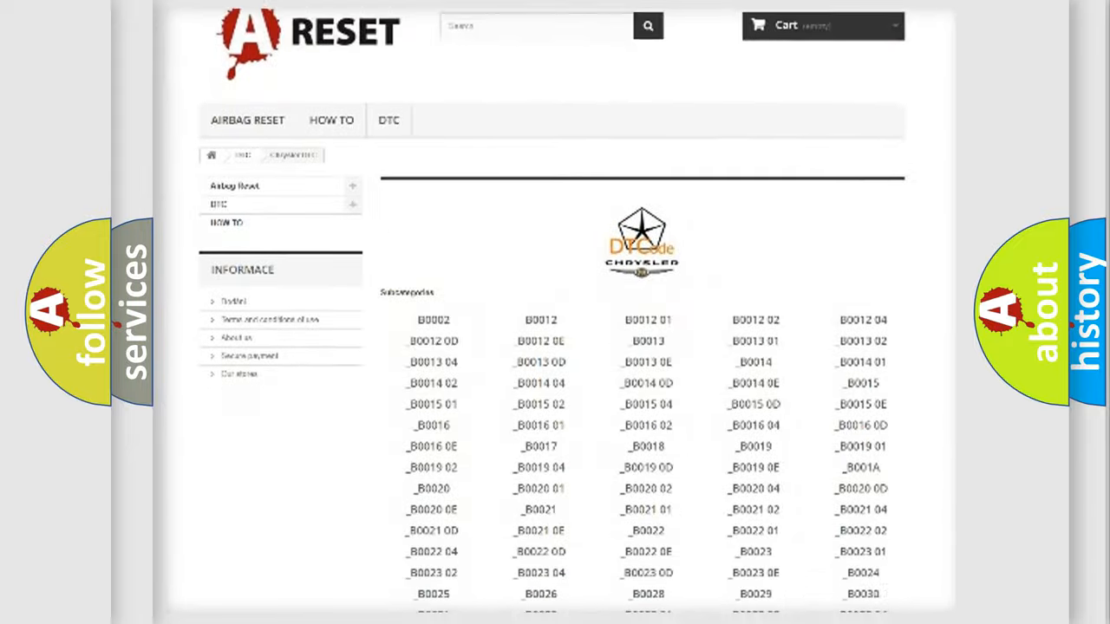
{"action": "scroll", "scroll_direction": "down", "scroll_amount": 3}
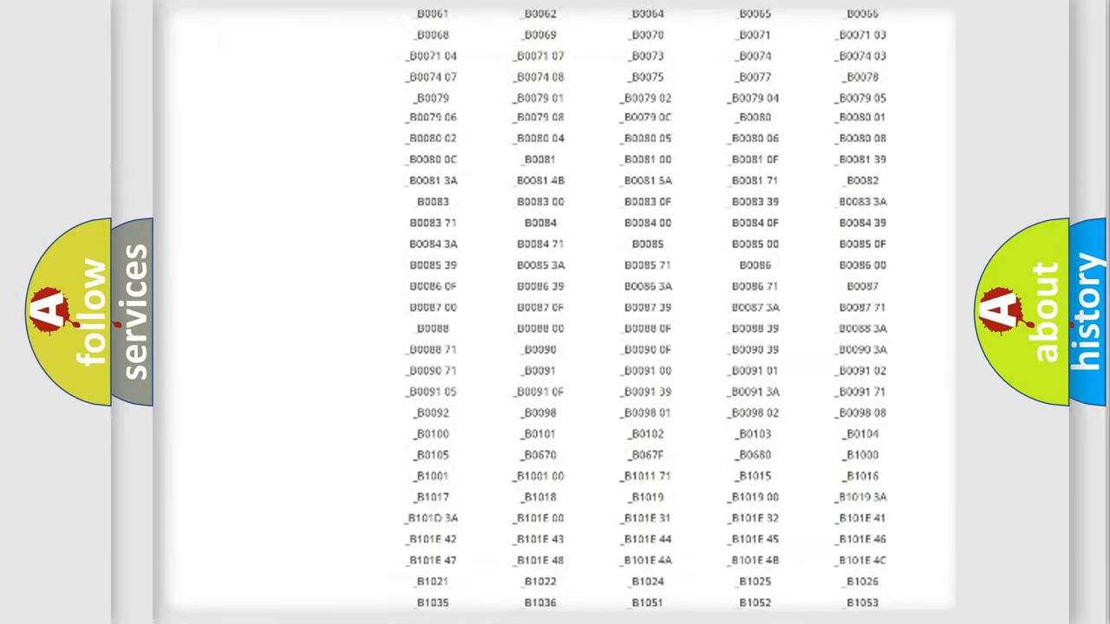
{"action": "scroll", "scroll_direction": "up", "scroll_amount": 3}
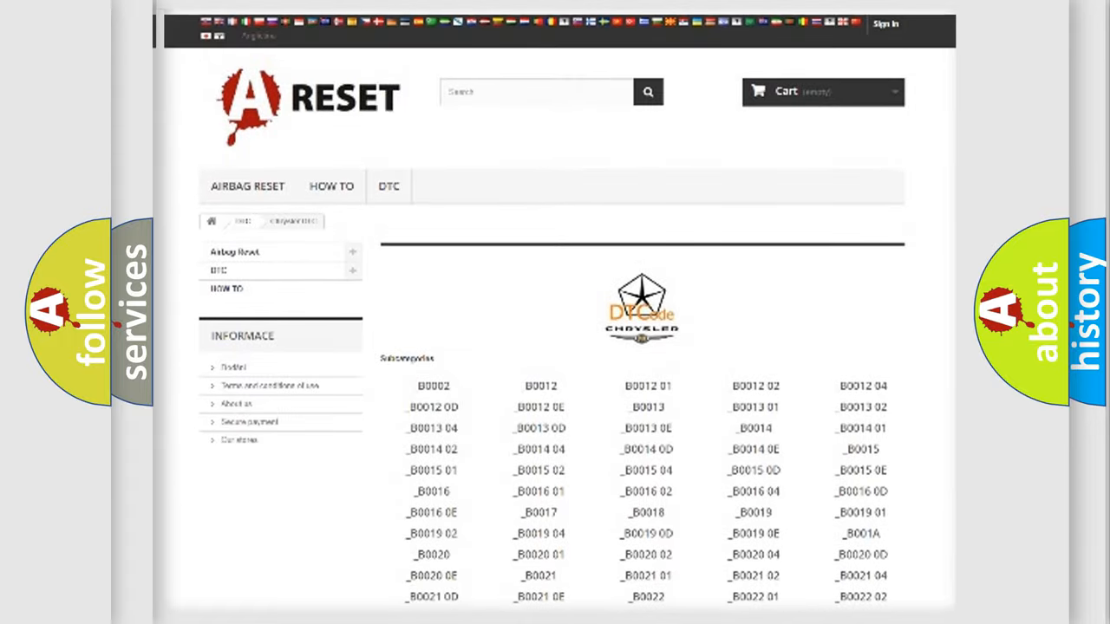